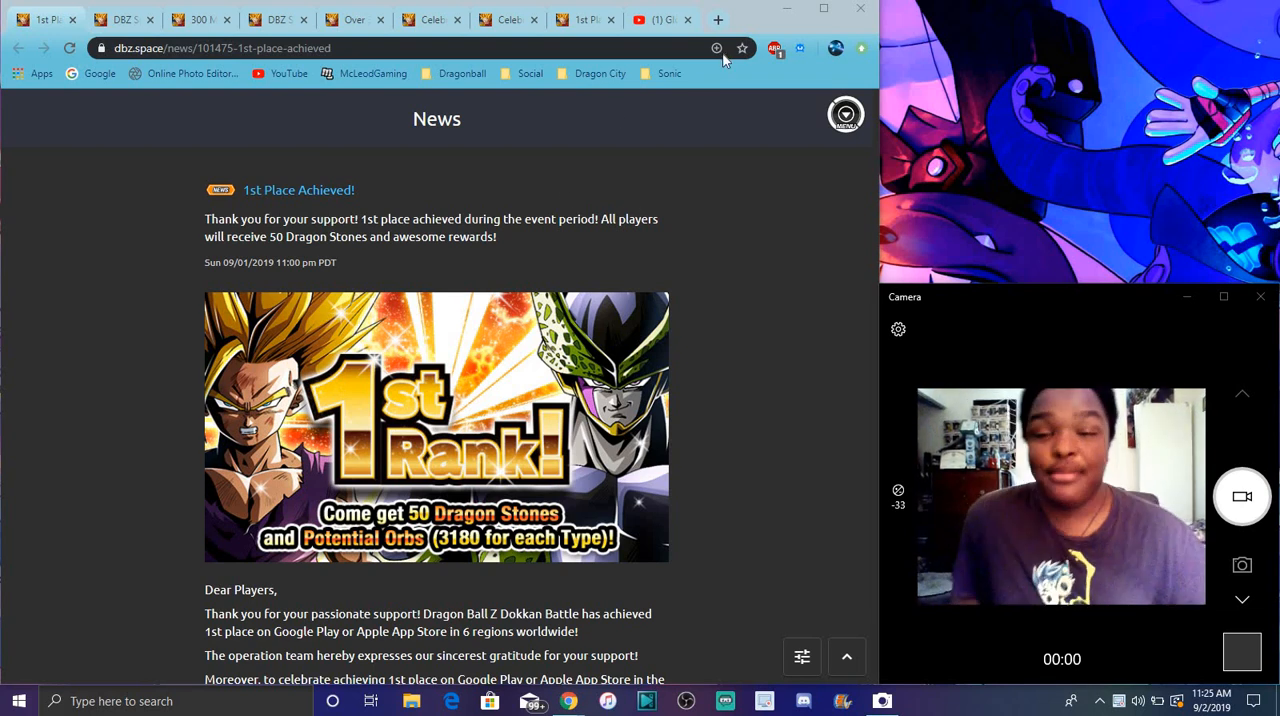
{"action": "mouse_move", "coordinate": [717, 48]}
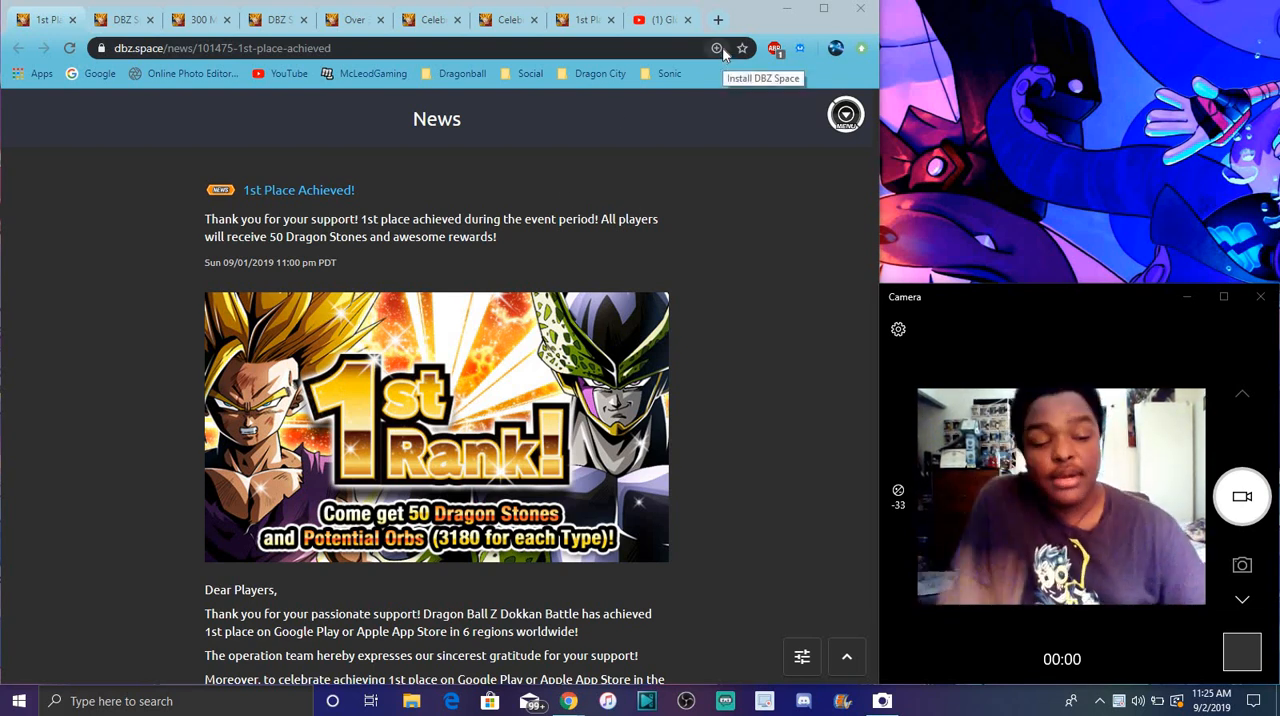
{"action": "mouse_move", "coordinate": [405, 193]}
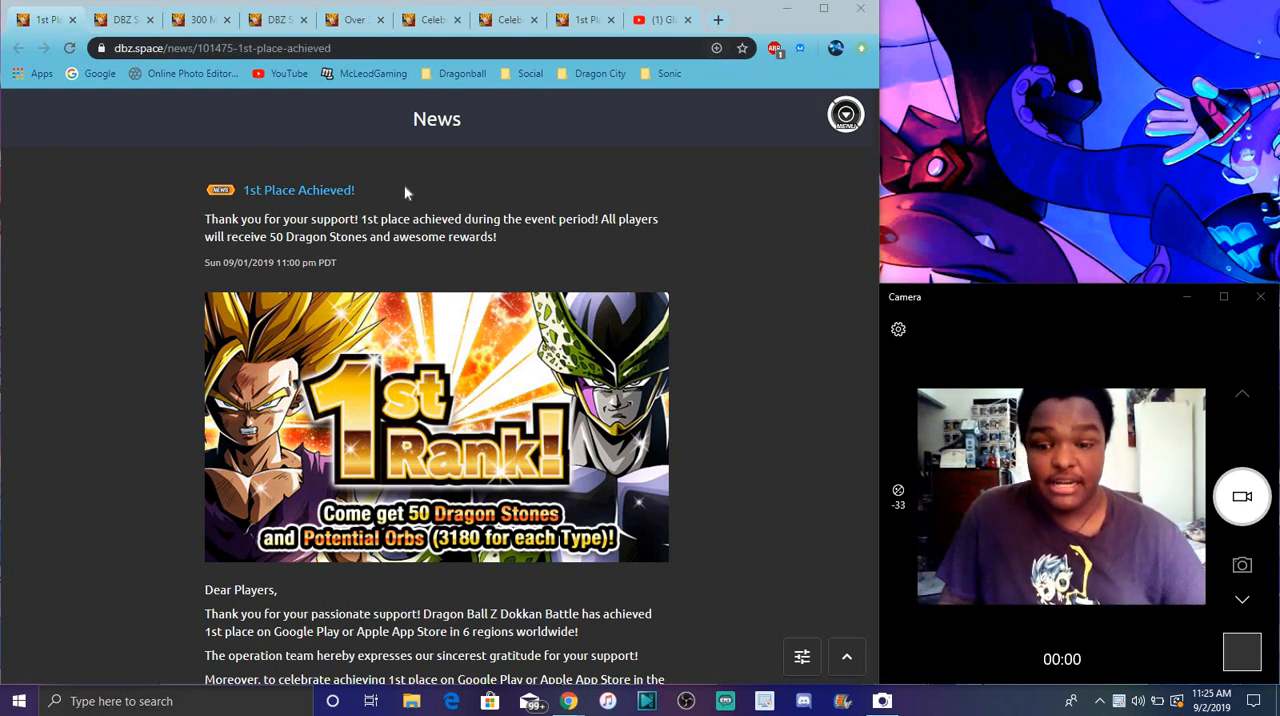
{"action": "mouse_move", "coordinate": [583, 278]}
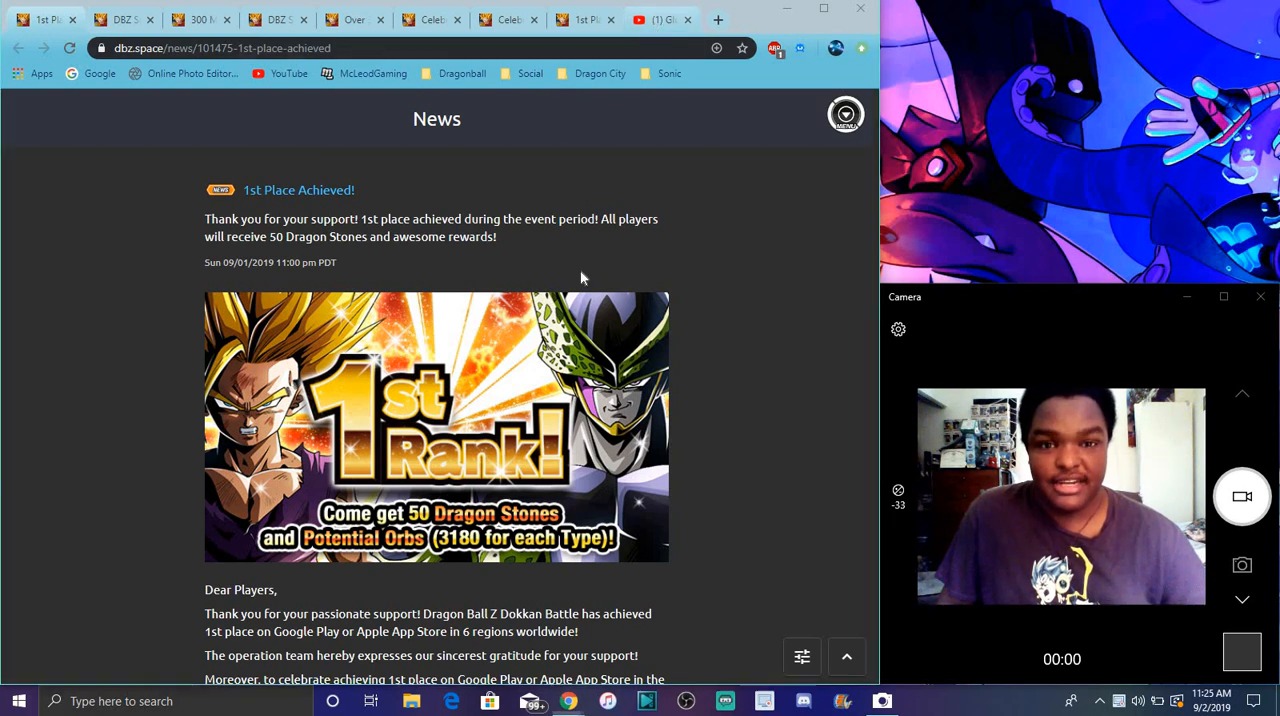
Switch to another open news tab and skim it, scrolling down and back up.
{"action": "left_click", "coordinate": [660, 19]}
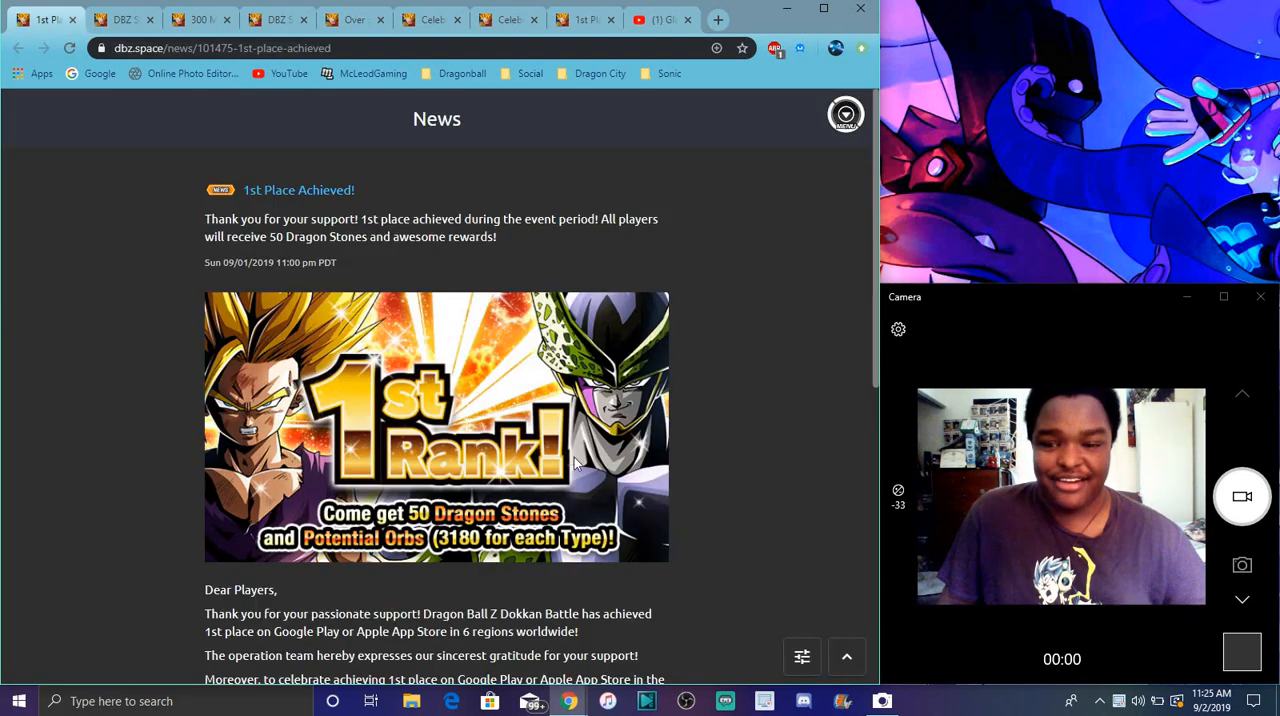
{"action": "scroll", "scroll_direction": "down", "scroll_amount": 3}
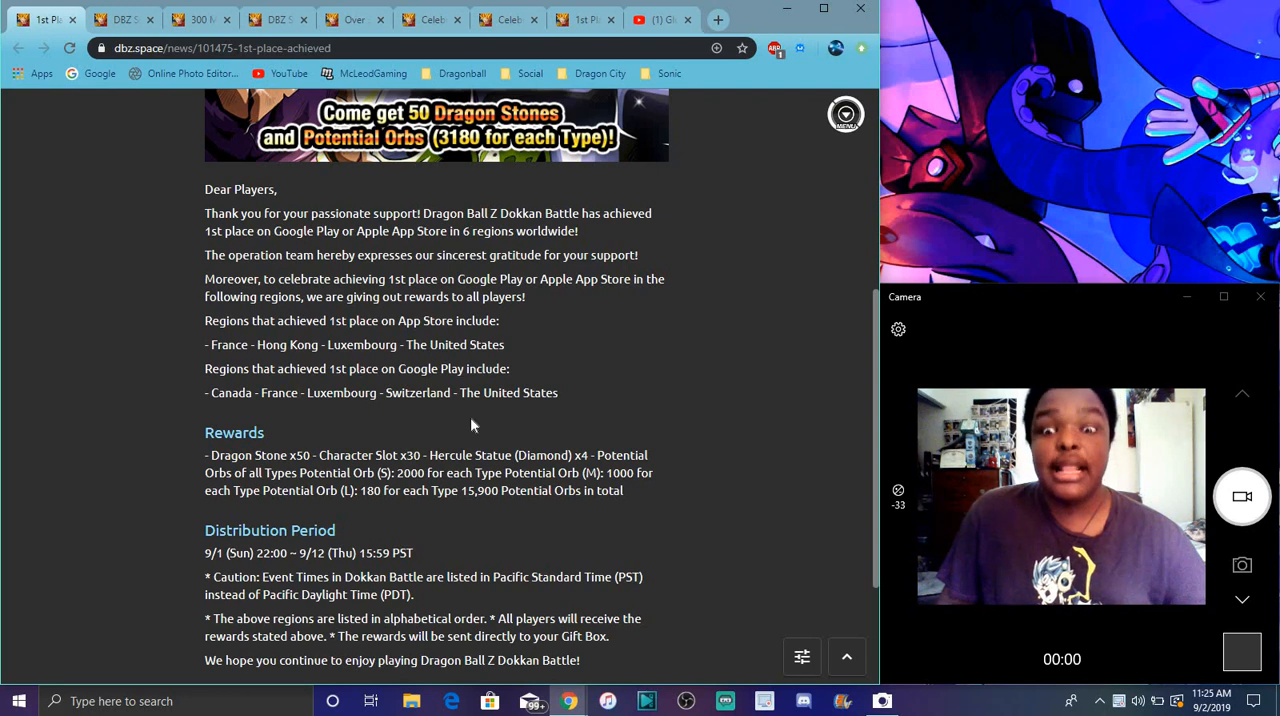
{"action": "mouse_move", "coordinate": [503, 386]}
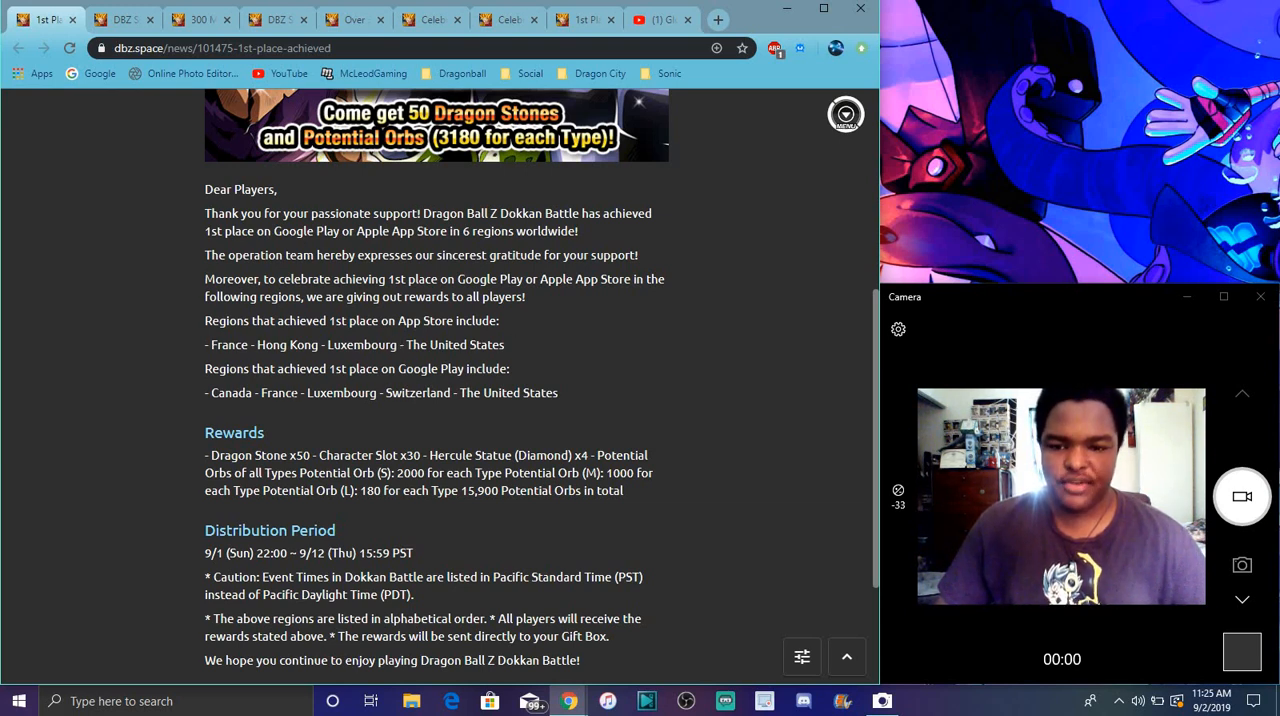
{"action": "mouse_move", "coordinate": [415, 365]}
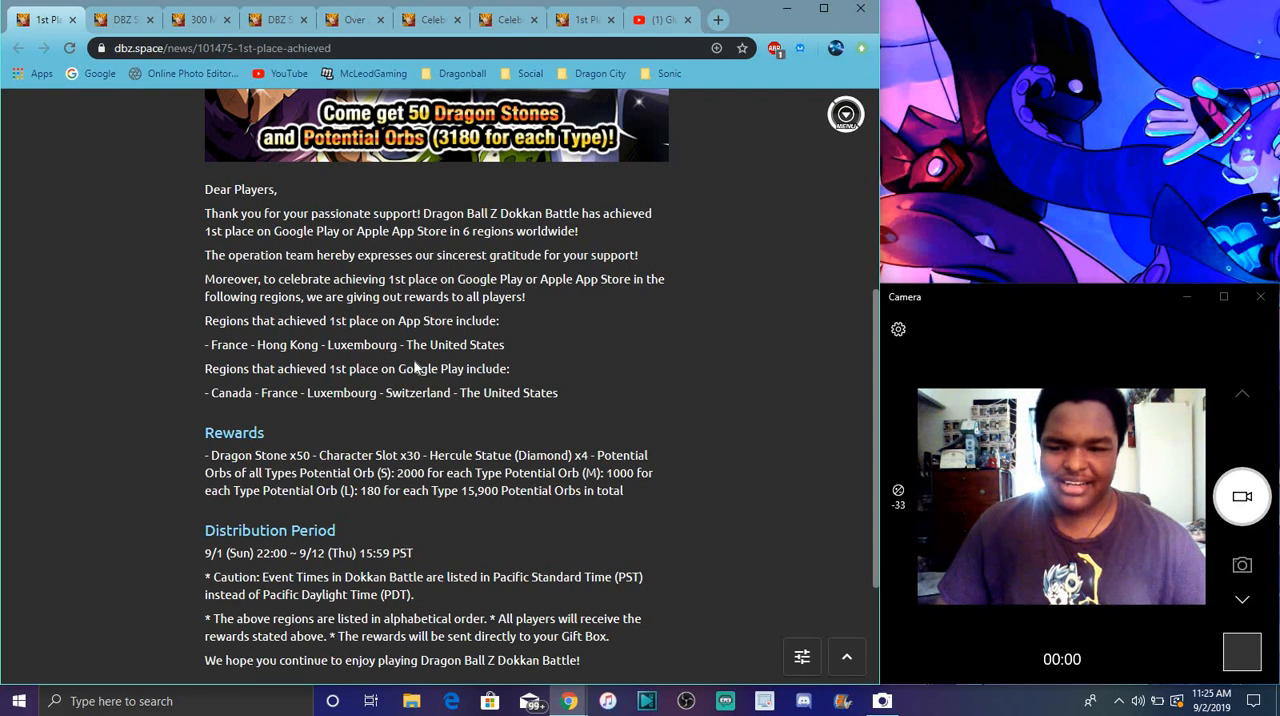
{"action": "mouse_move", "coordinate": [723, 342]}
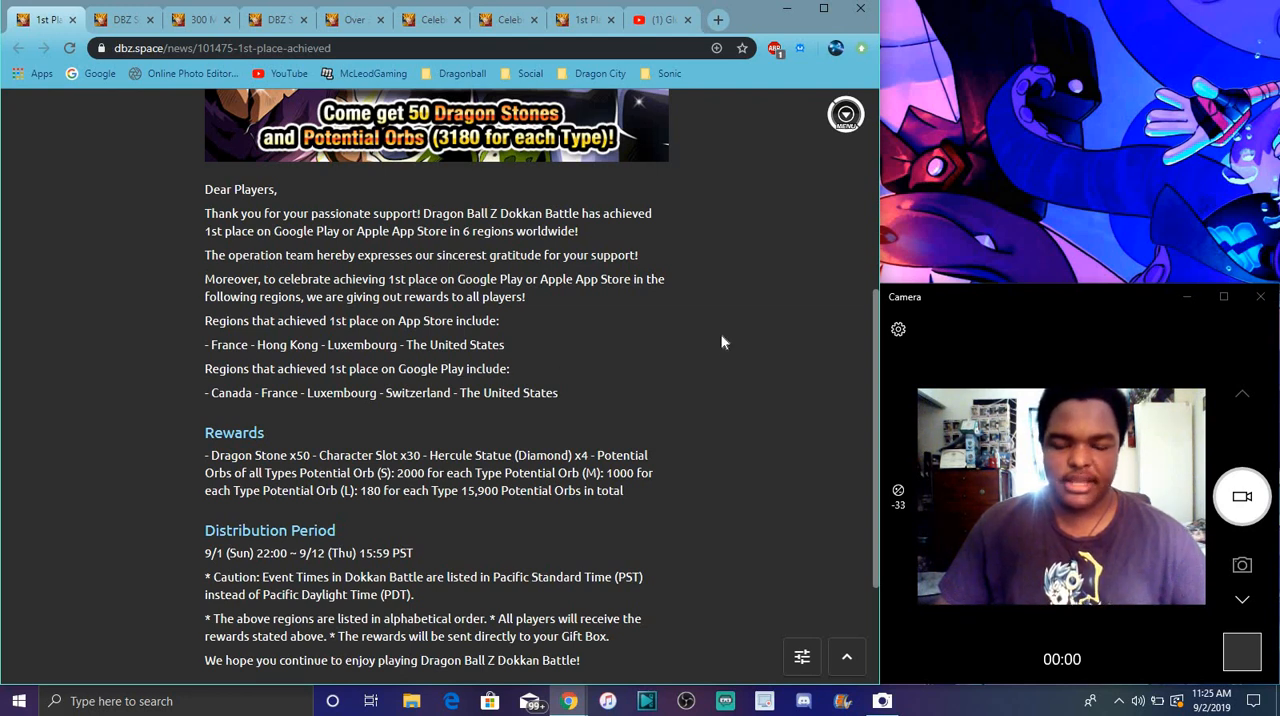
{"action": "scroll", "scroll_direction": "up", "scroll_amount": 3}
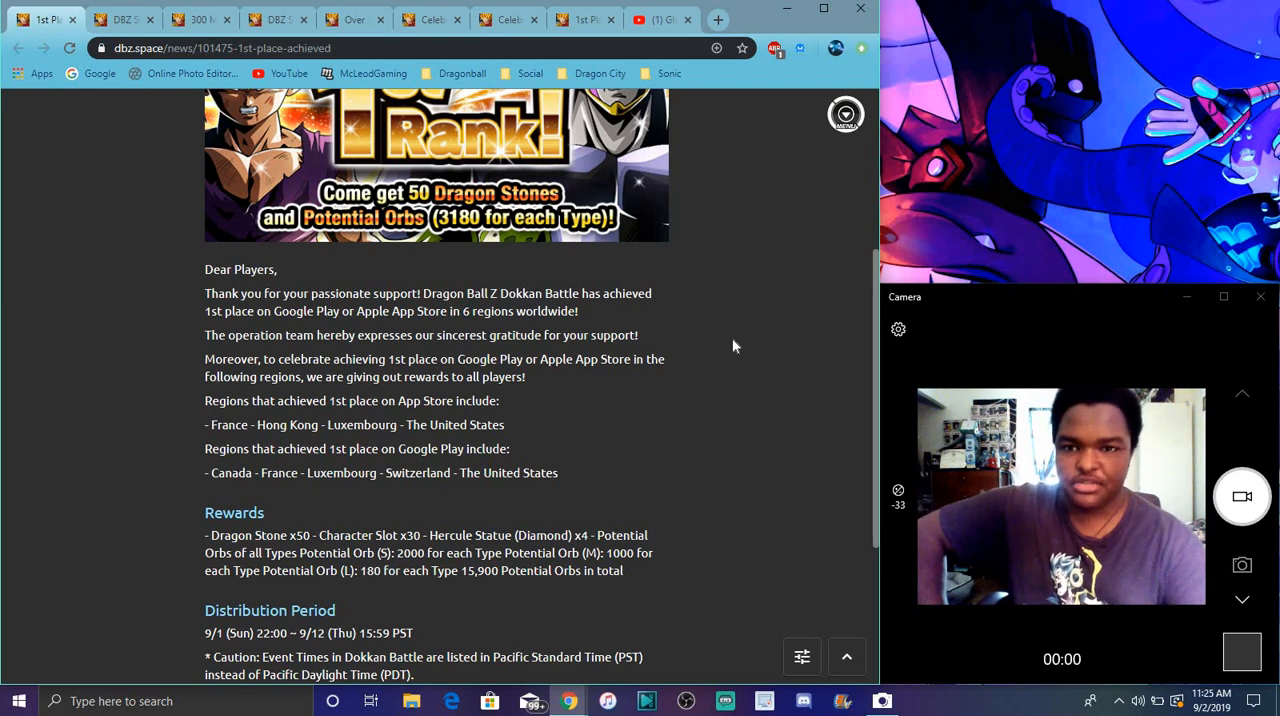
Glance at the JP ranked-1st celebration news, then settle on the JP Over 300 million DL page.
{"action": "left_click", "coordinate": [354, 19]}
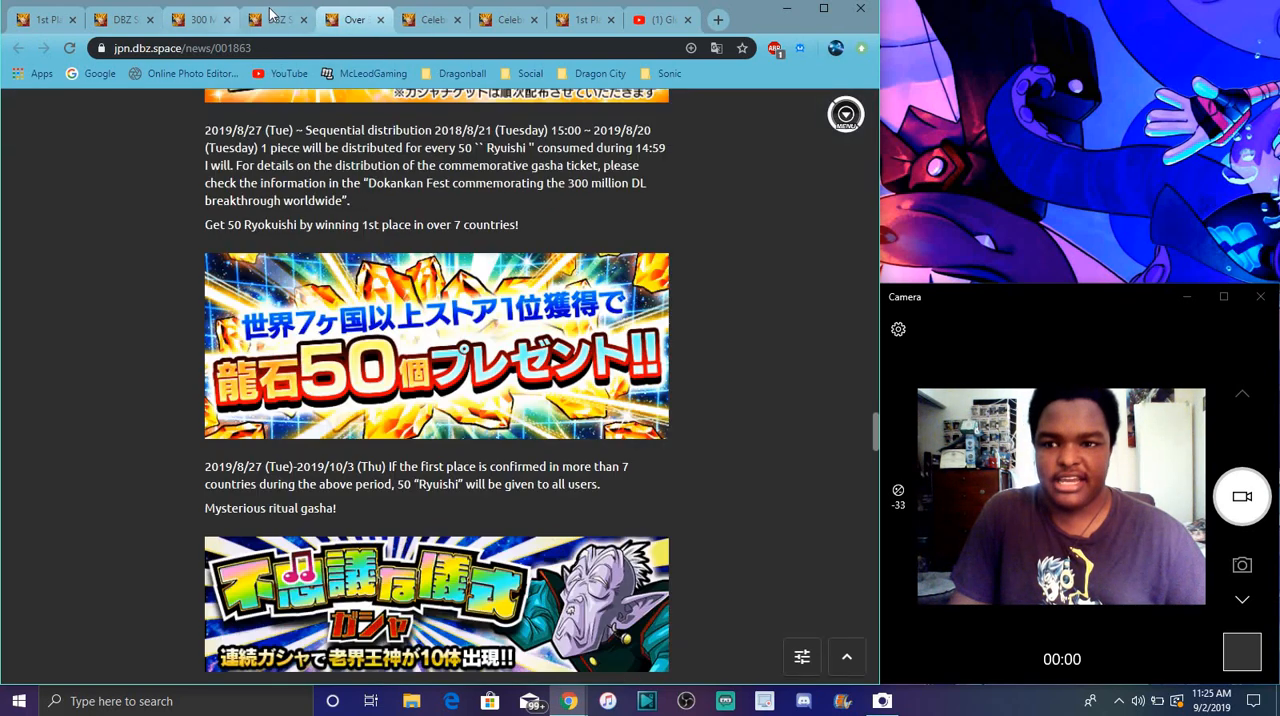
{"action": "mouse_move", "coordinate": [277, 19]}
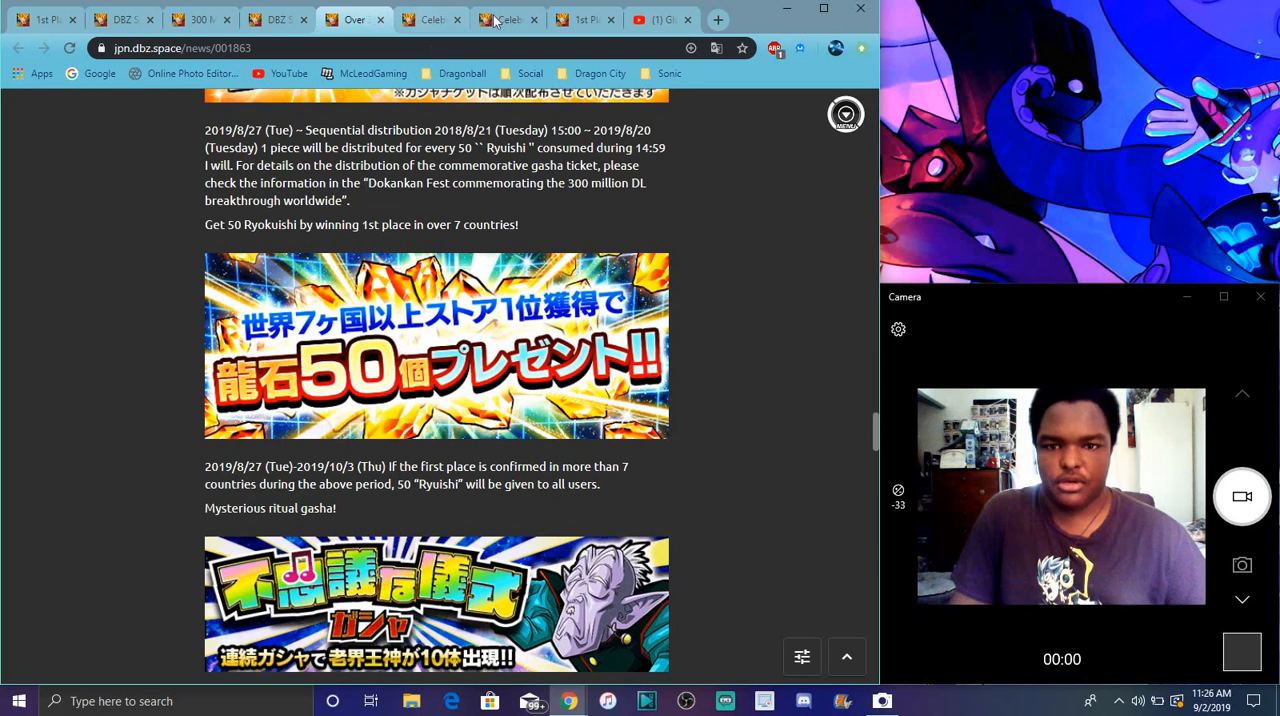
{"action": "left_click", "coordinate": [507, 19]}
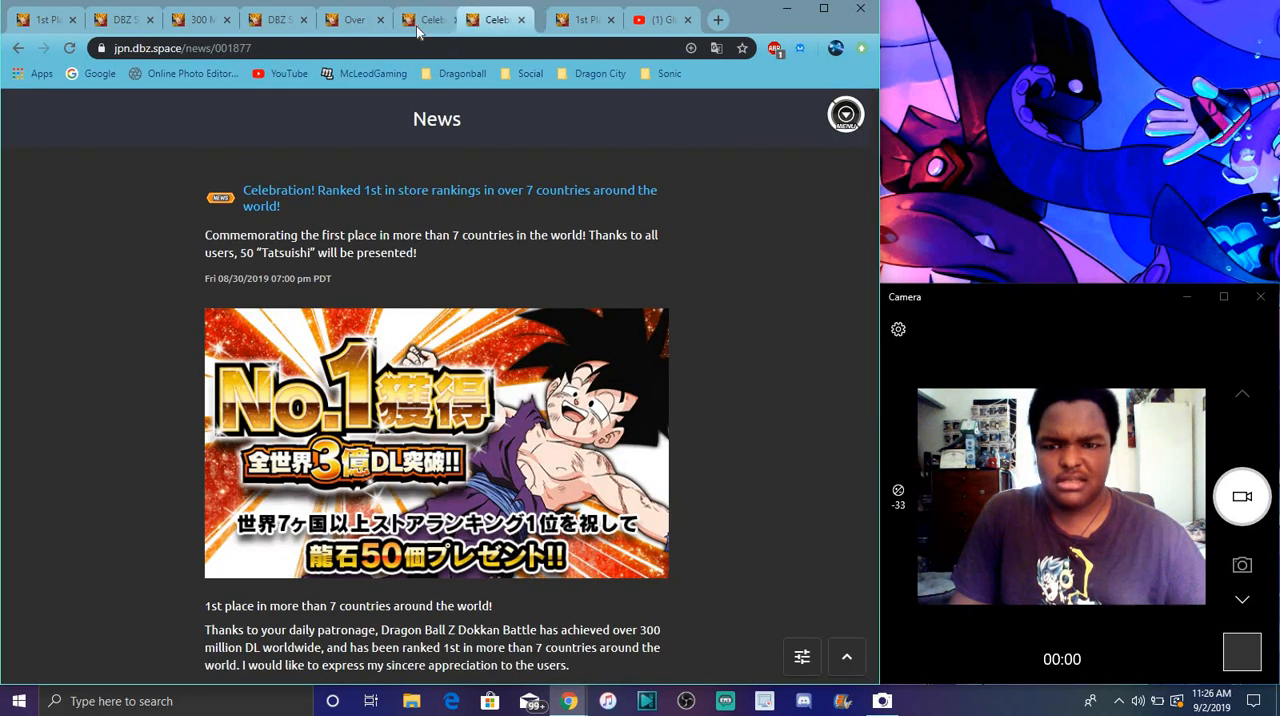
{"action": "left_click", "coordinate": [420, 19]}
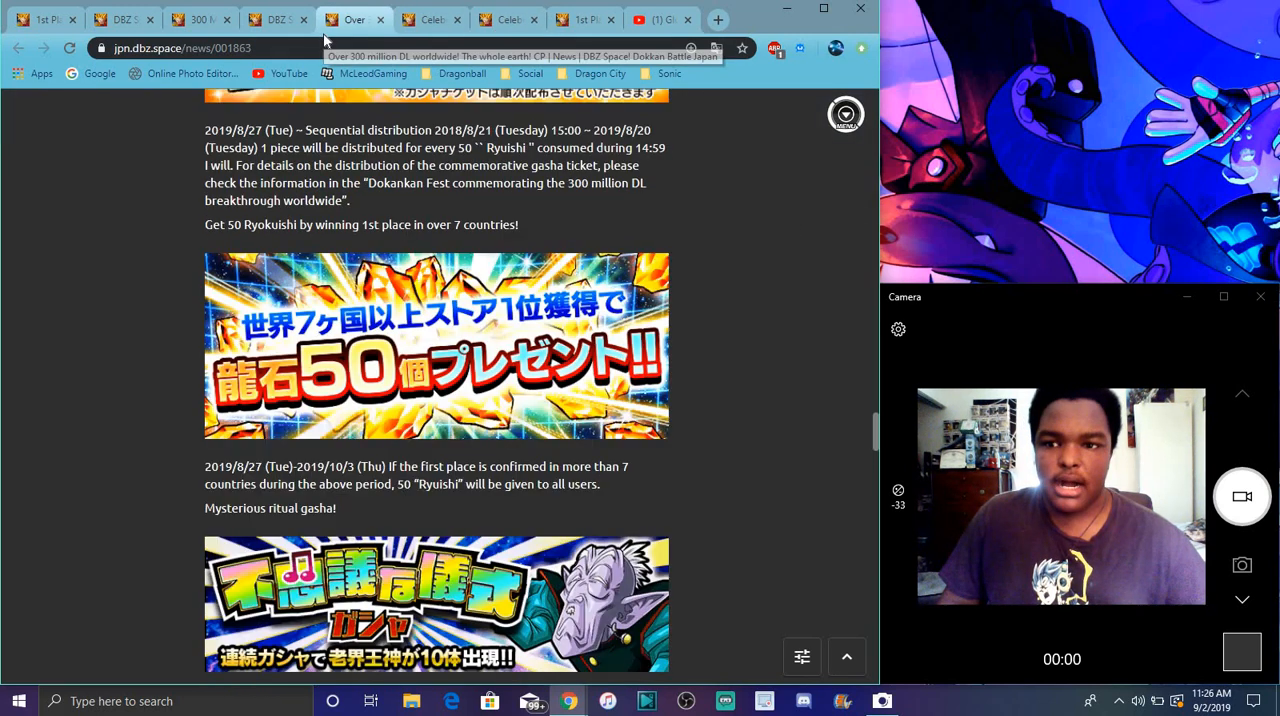
View the Global 300 million downloads page's 50 Dragon Stones section (8/26–10/2).
{"action": "left_click", "coordinate": [195, 19]}
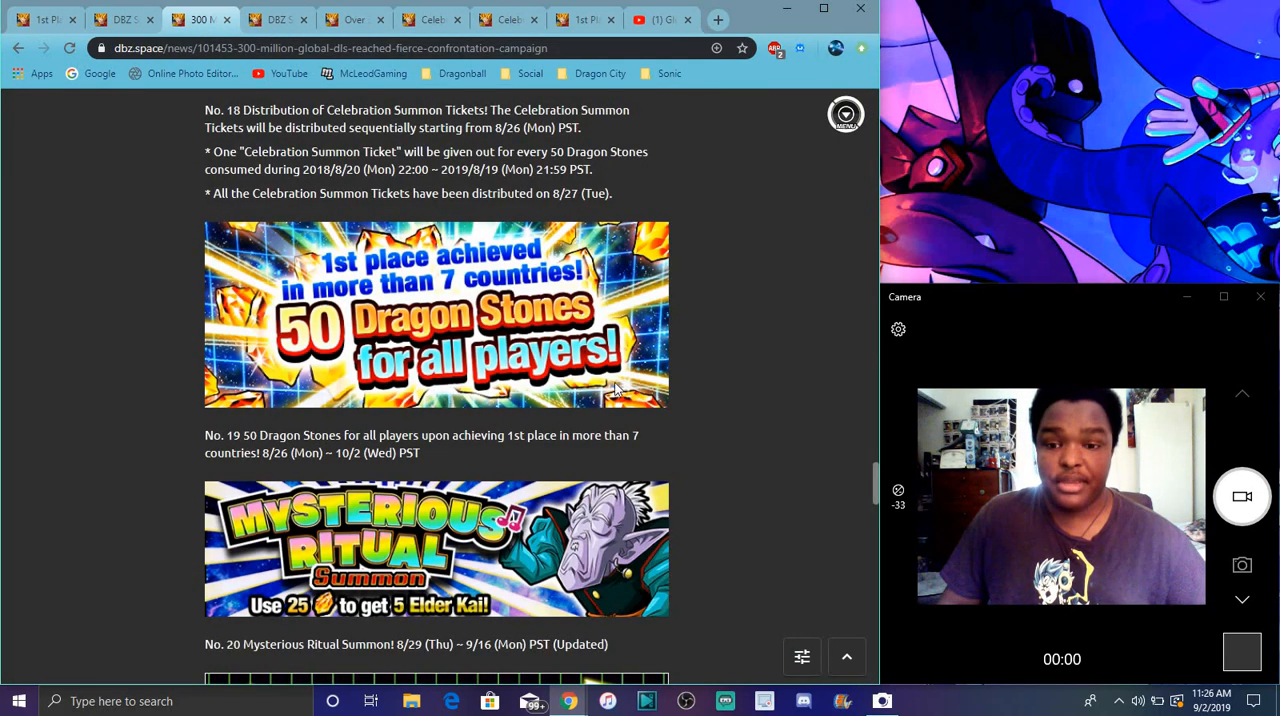
{"action": "mouse_move", "coordinate": [648, 143]}
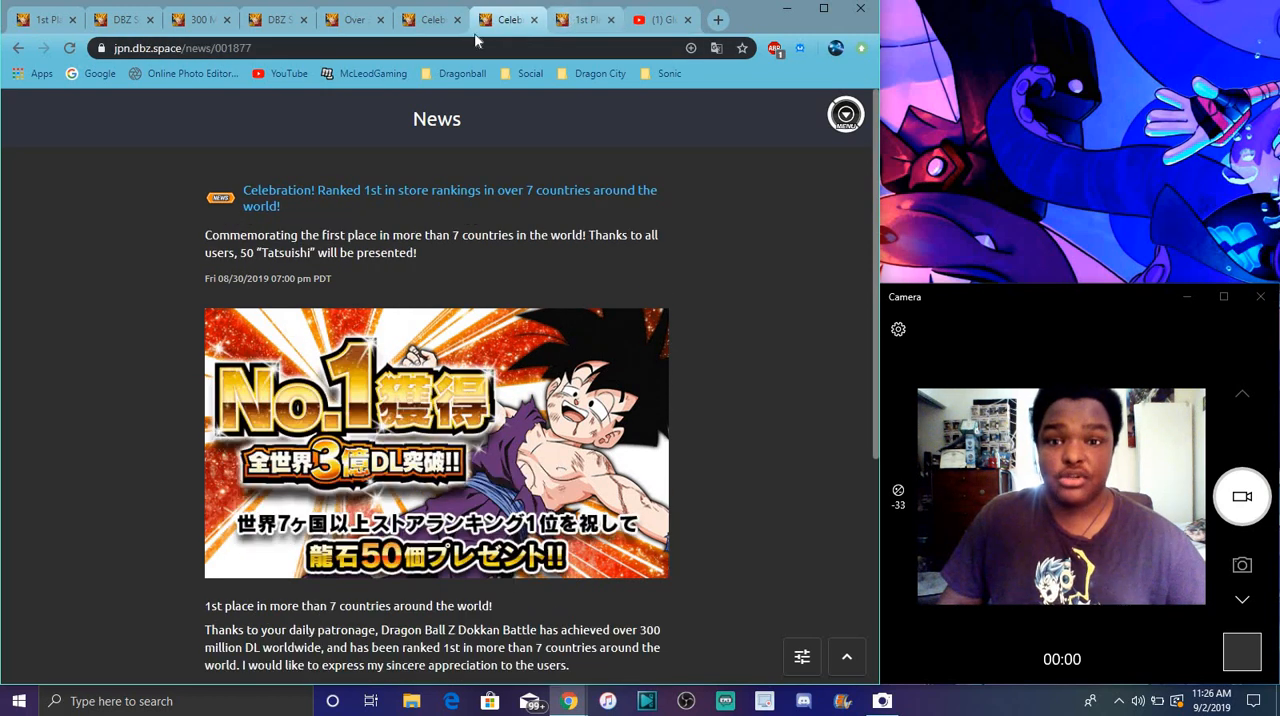
{"action": "left_click", "coordinate": [353, 19]}
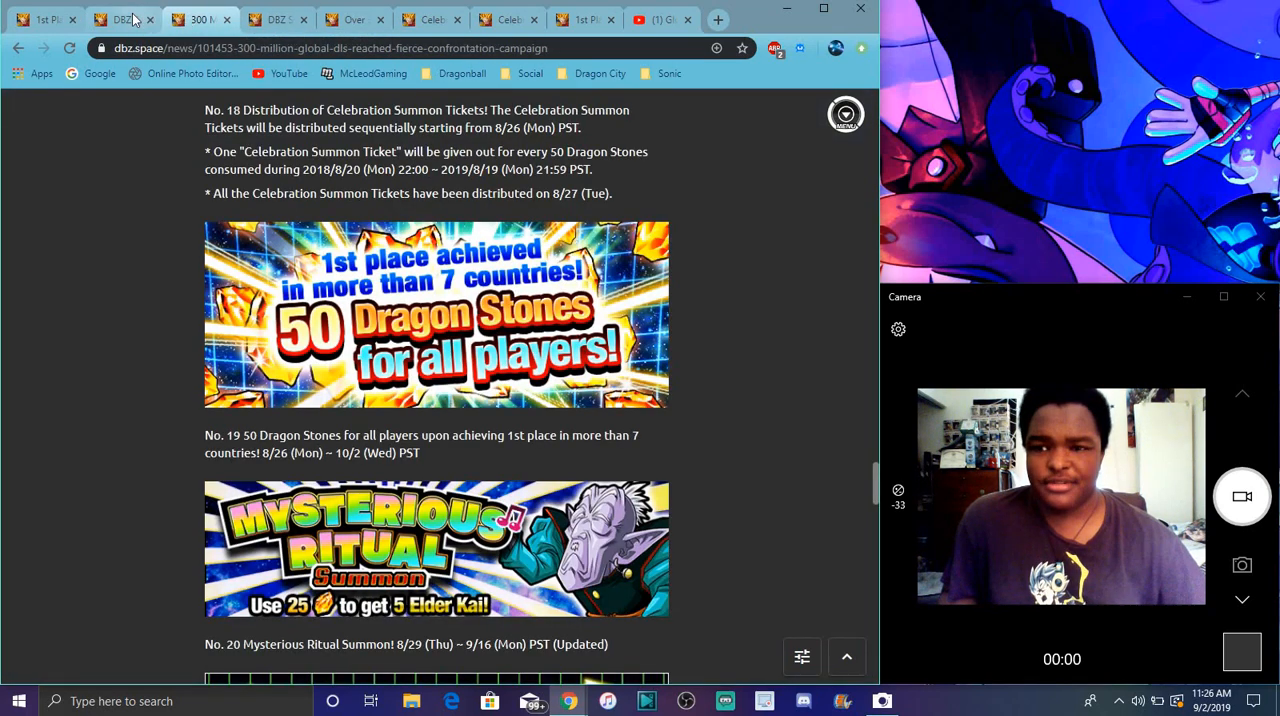
Read the '1st Place Achieved!' article's rewards and distribution period, then scroll back to its top.
{"action": "left_click", "coordinate": [40, 18]}
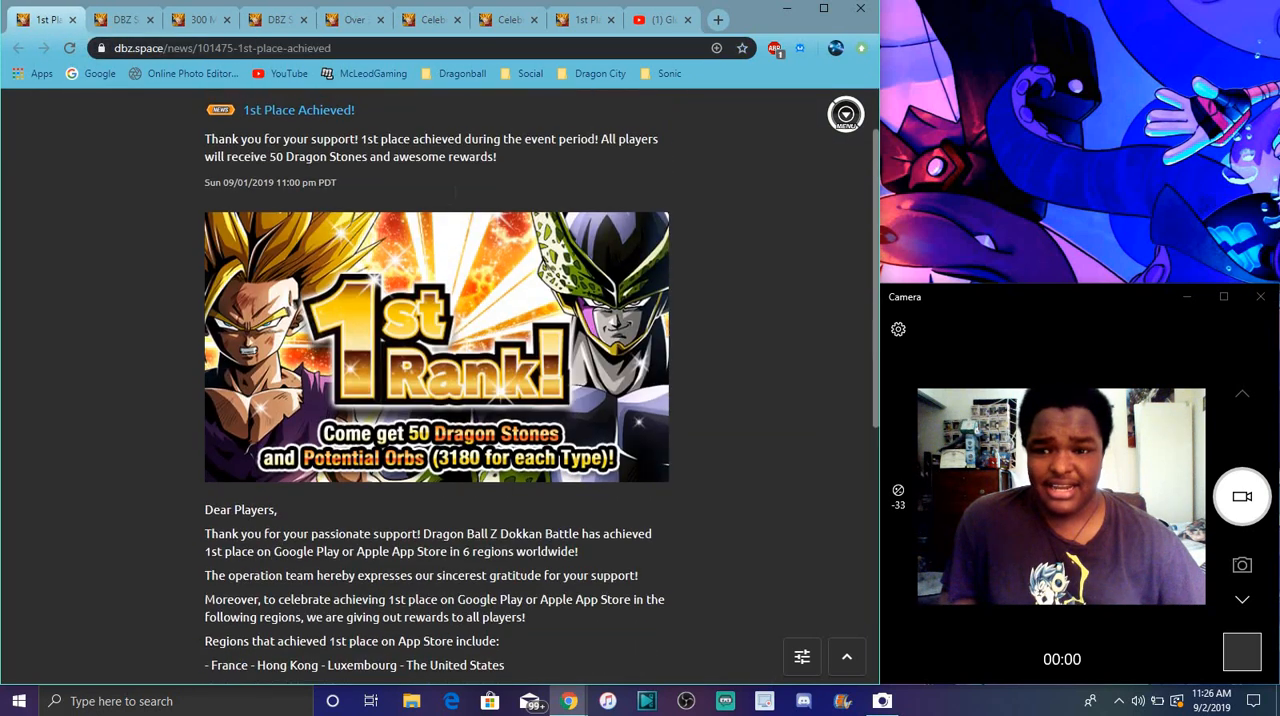
{"action": "scroll", "scroll_direction": "down", "scroll_amount": 3}
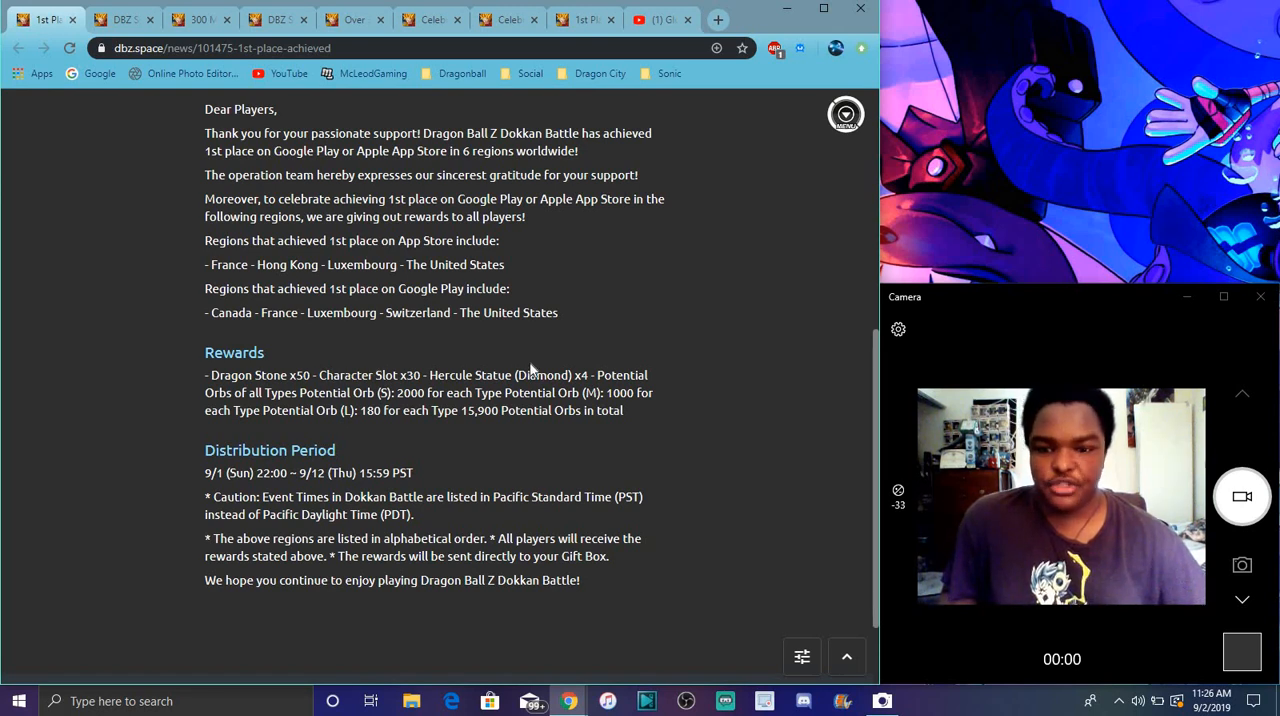
{"action": "scroll", "scroll_direction": "up", "scroll_amount": 3}
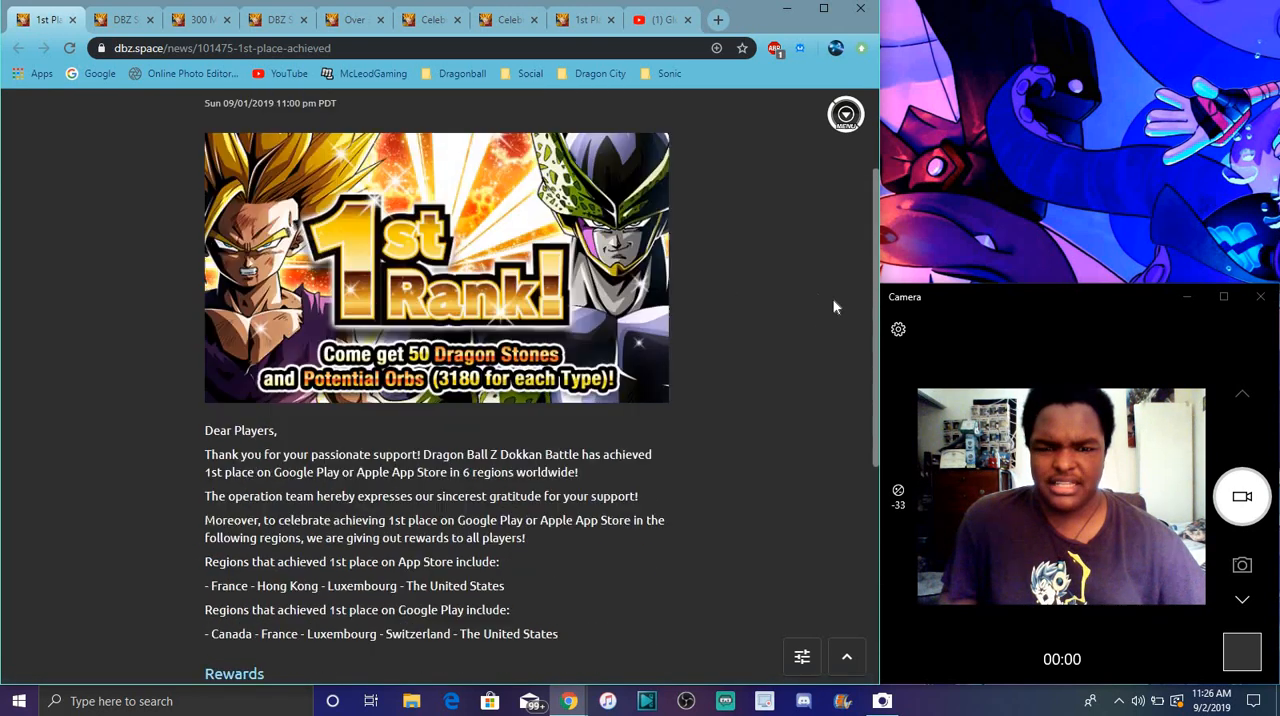
{"action": "scroll", "scroll_direction": "up", "scroll_amount": 3}
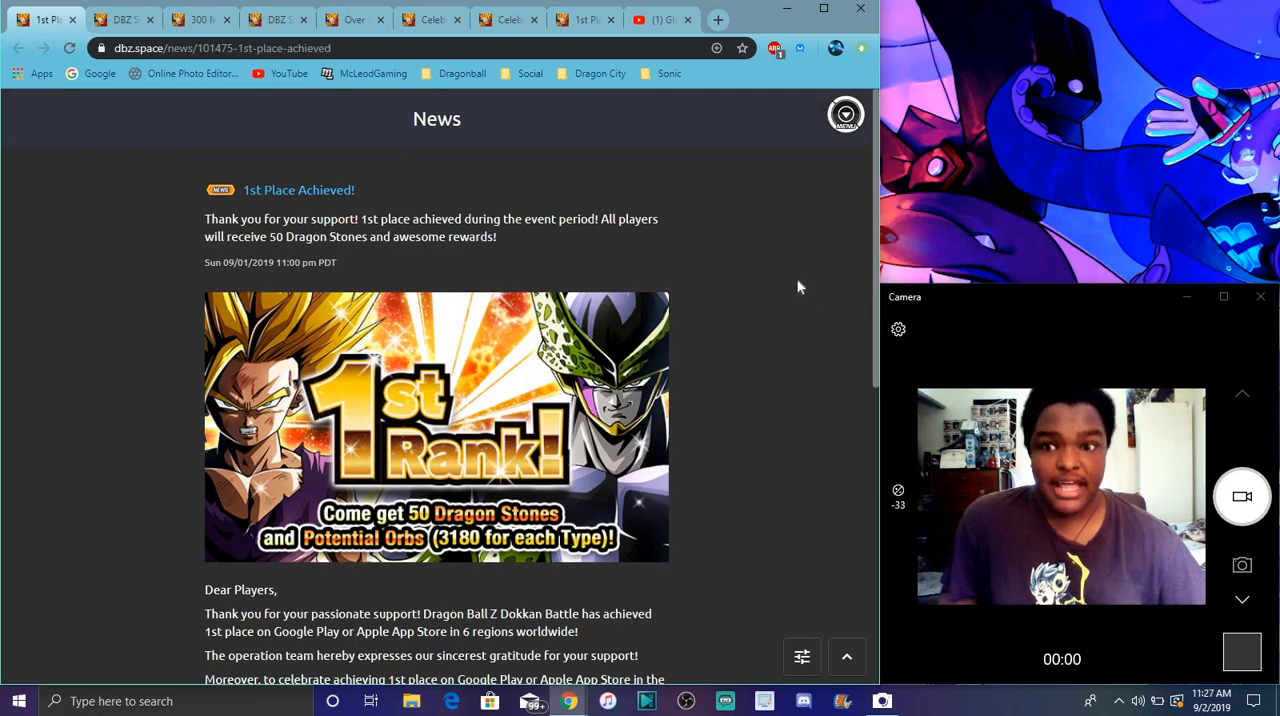
{"action": "scroll", "scroll_direction": "down", "scroll_amount": 3}
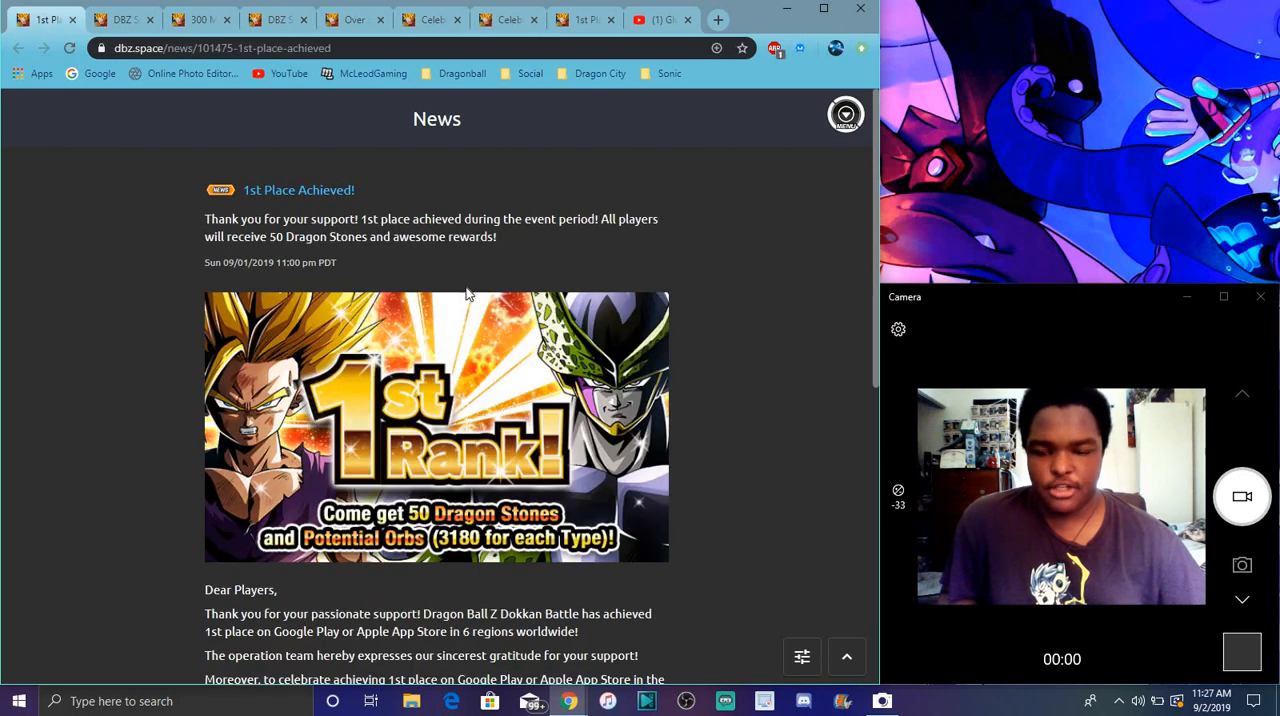
{"action": "scroll", "scroll_direction": "down", "scroll_amount": 3}
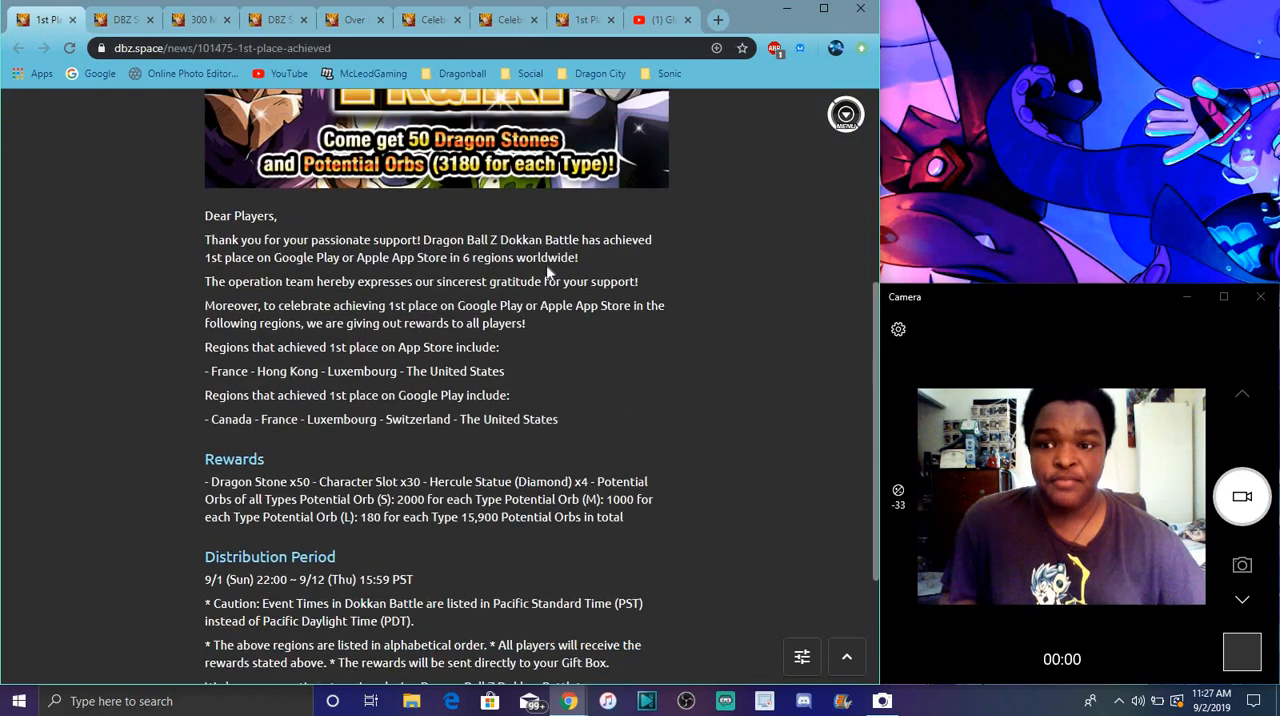
{"action": "scroll", "scroll_direction": "down", "scroll_amount": 3}
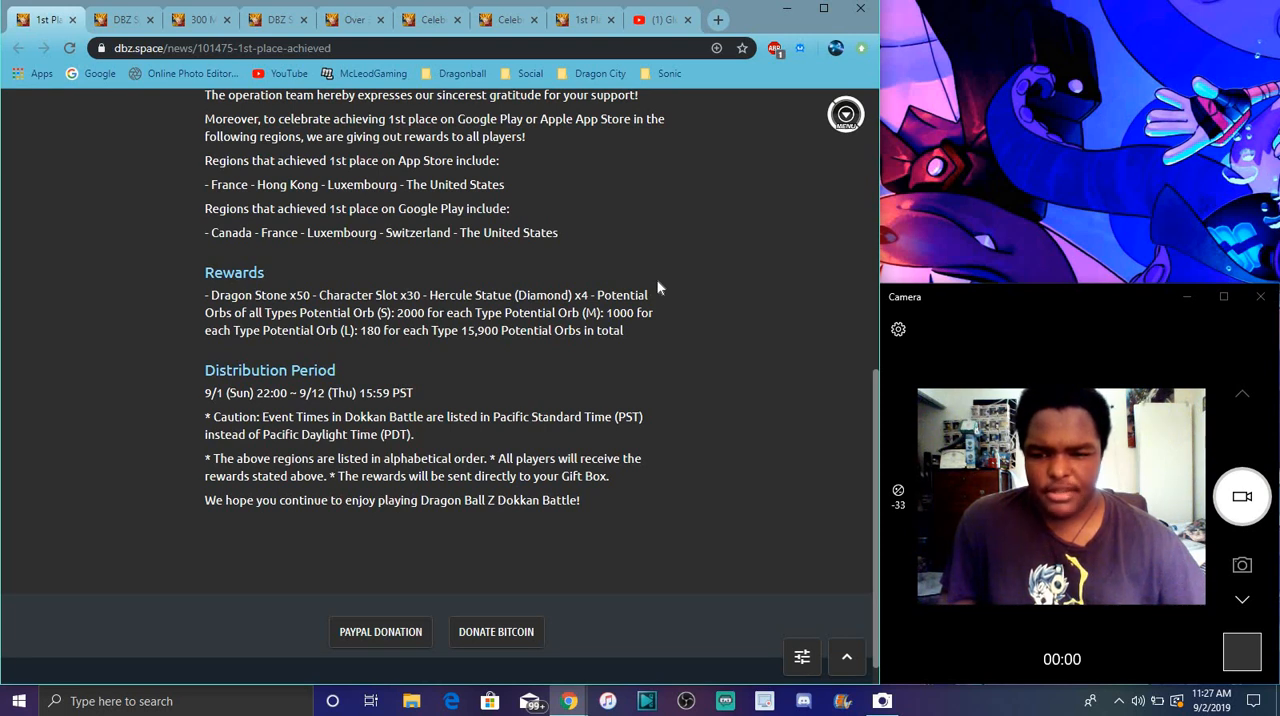
{"action": "mouse_move", "coordinate": [655, 219]}
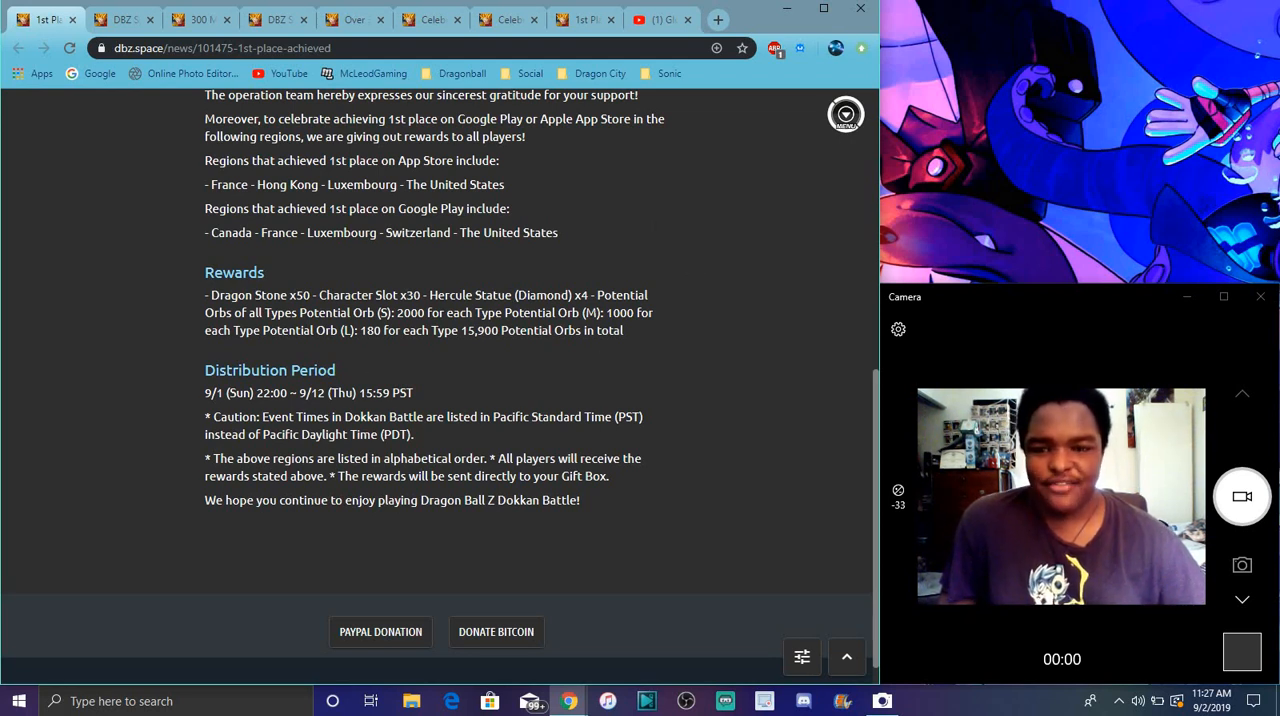
{"action": "scroll", "scroll_direction": "up", "scroll_amount": 3}
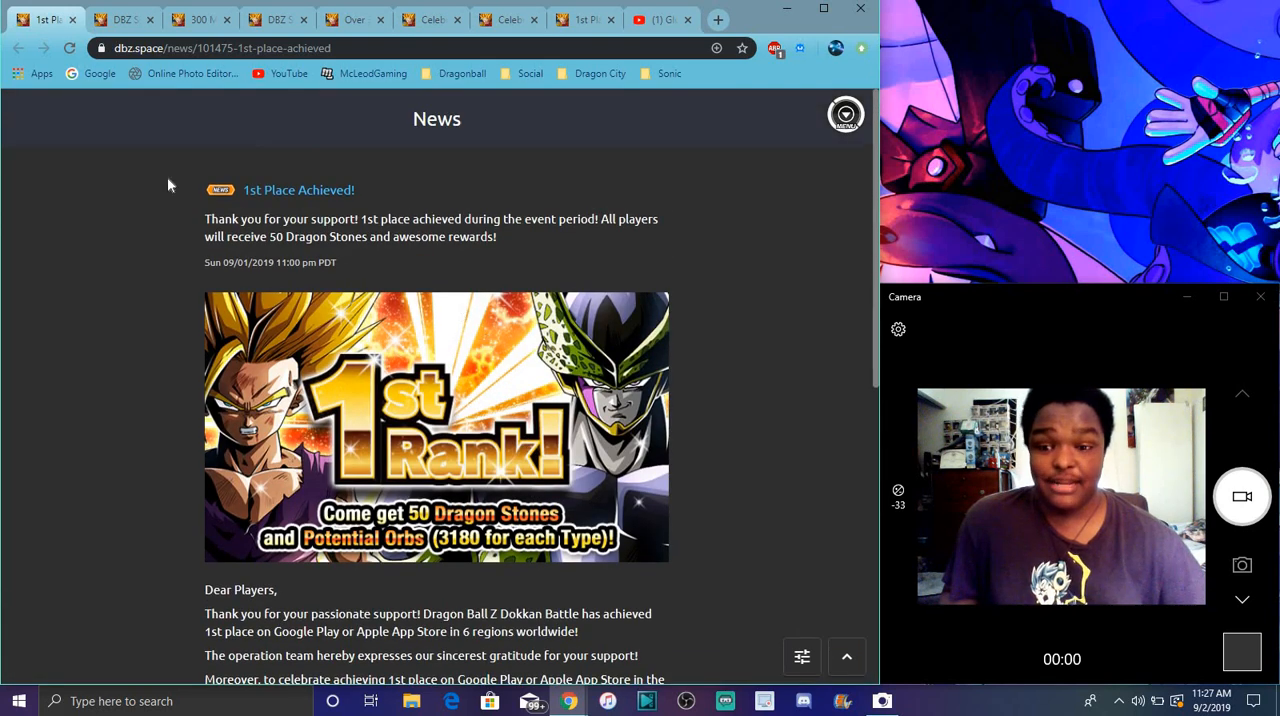